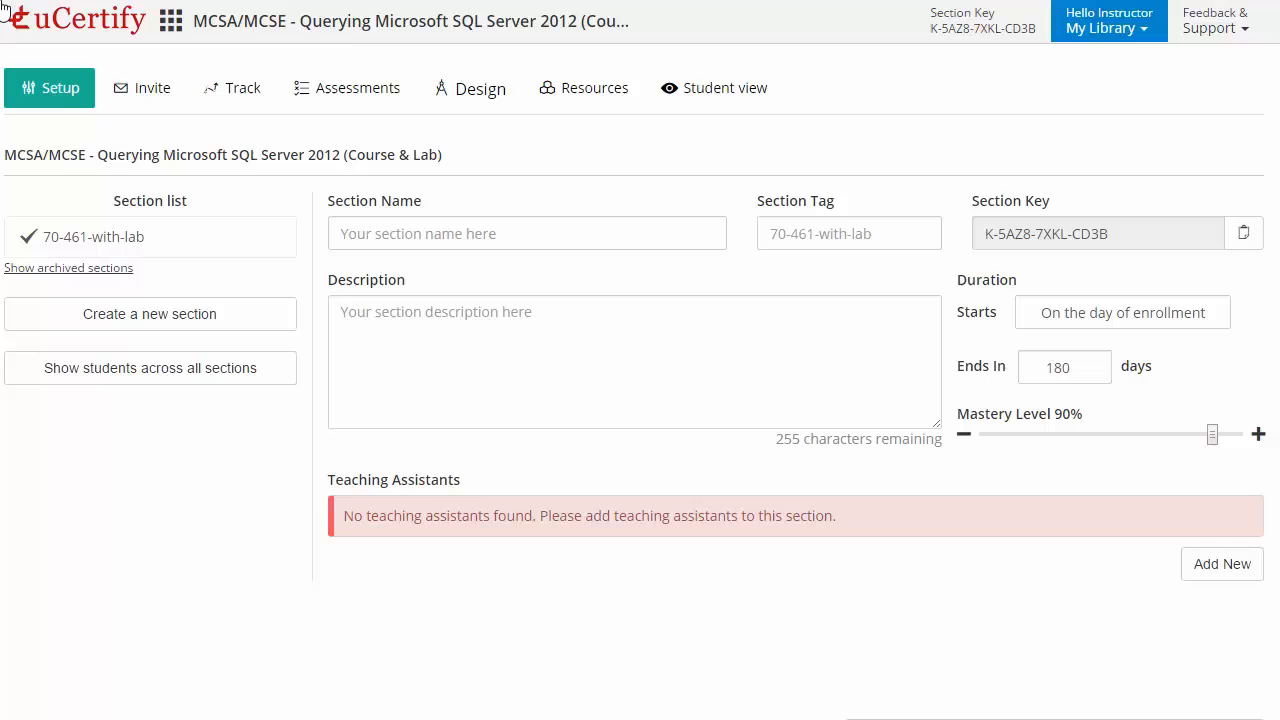
Check the student progress roster, then view assessments and grading criteria weights
left_click(243, 88)
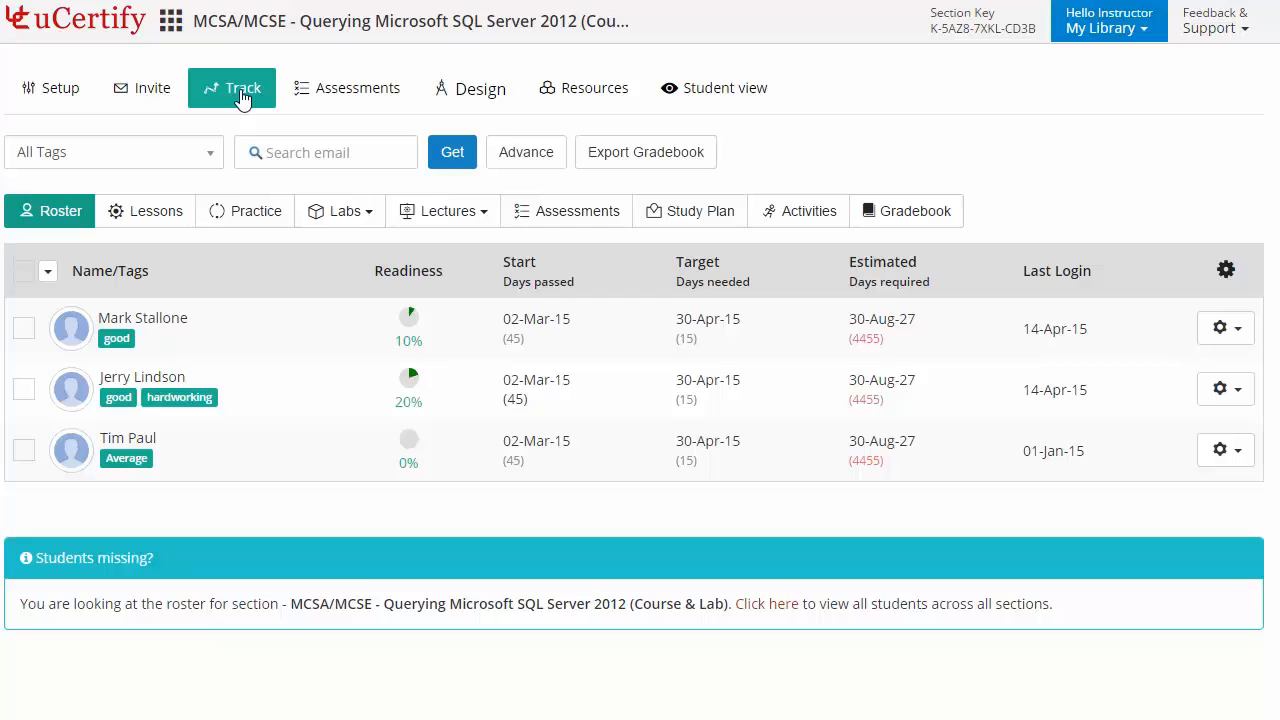
left_click(357, 88)
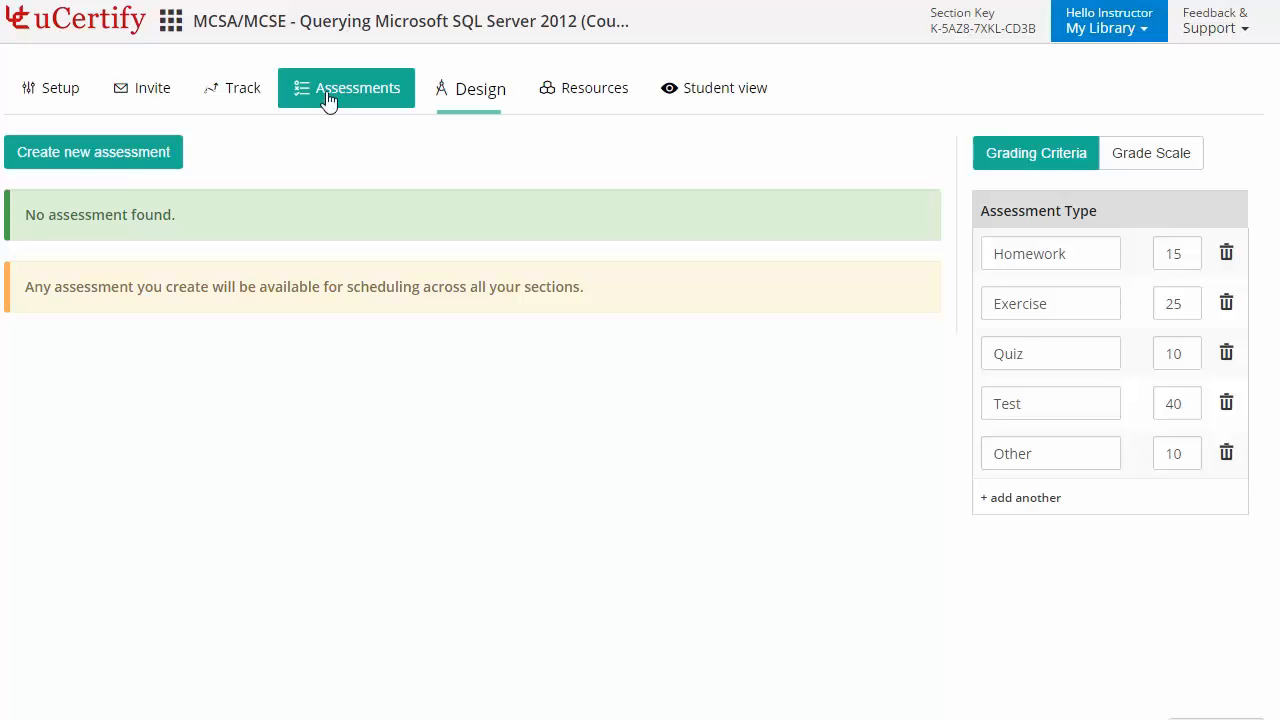
mouse_move(468, 97)
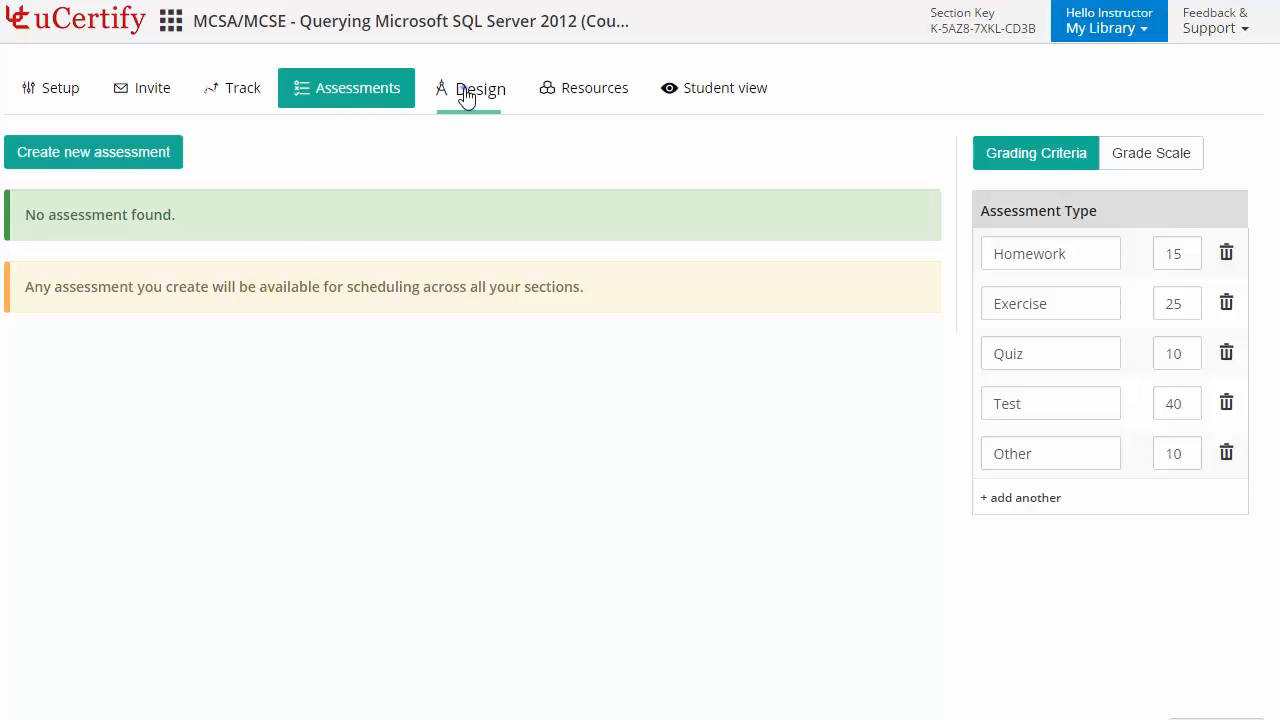
Review the Chapter & Lessons design, then switch to Student view
left_click(480, 88)
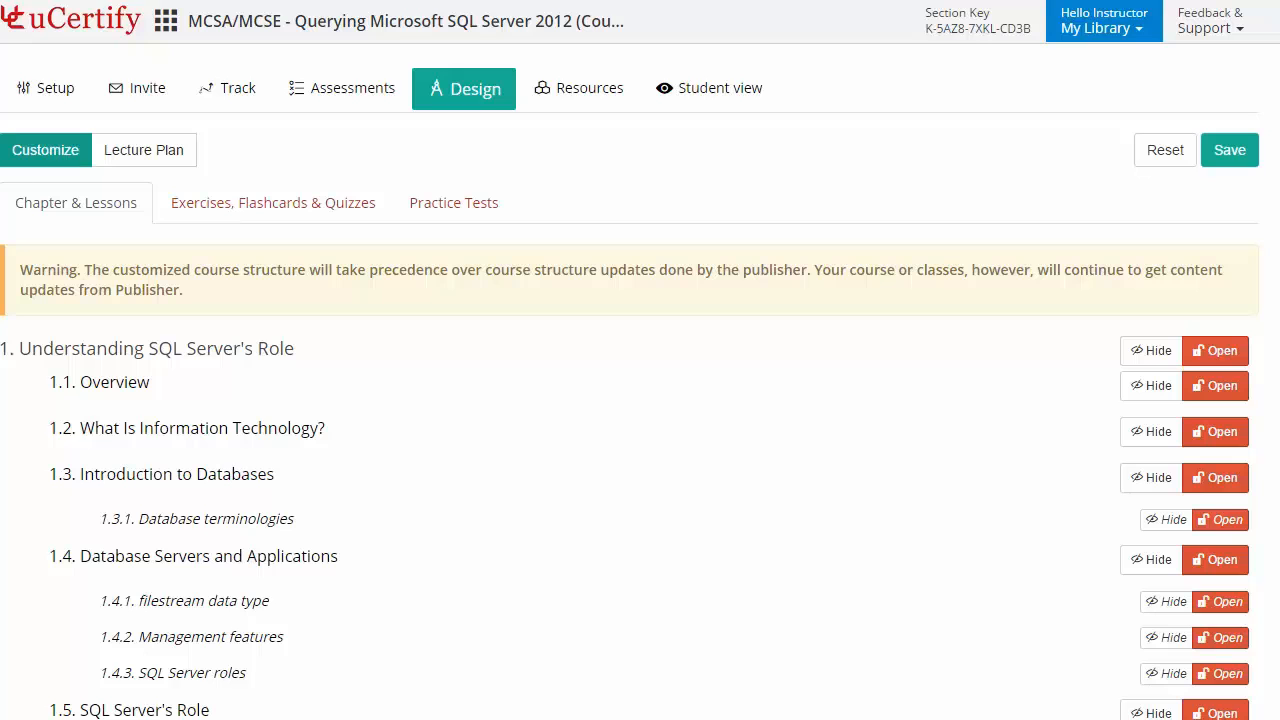
mouse_move(464, 95)
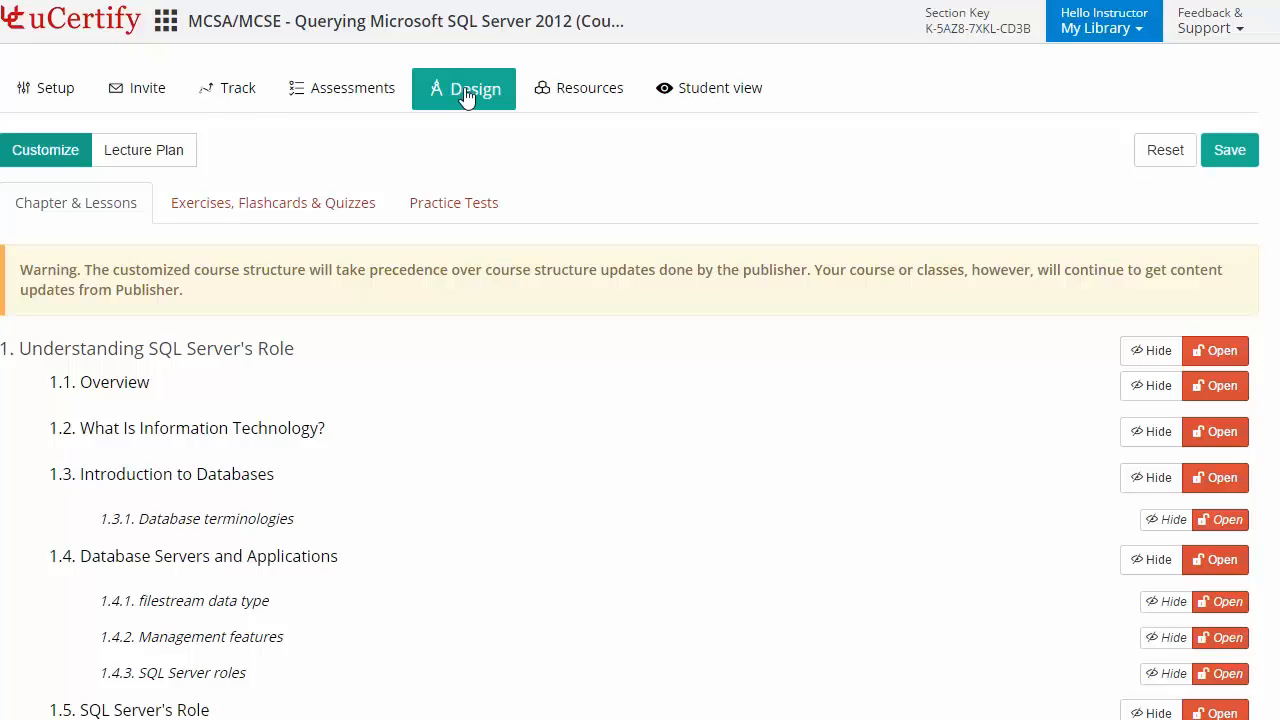
left_click(143, 150)
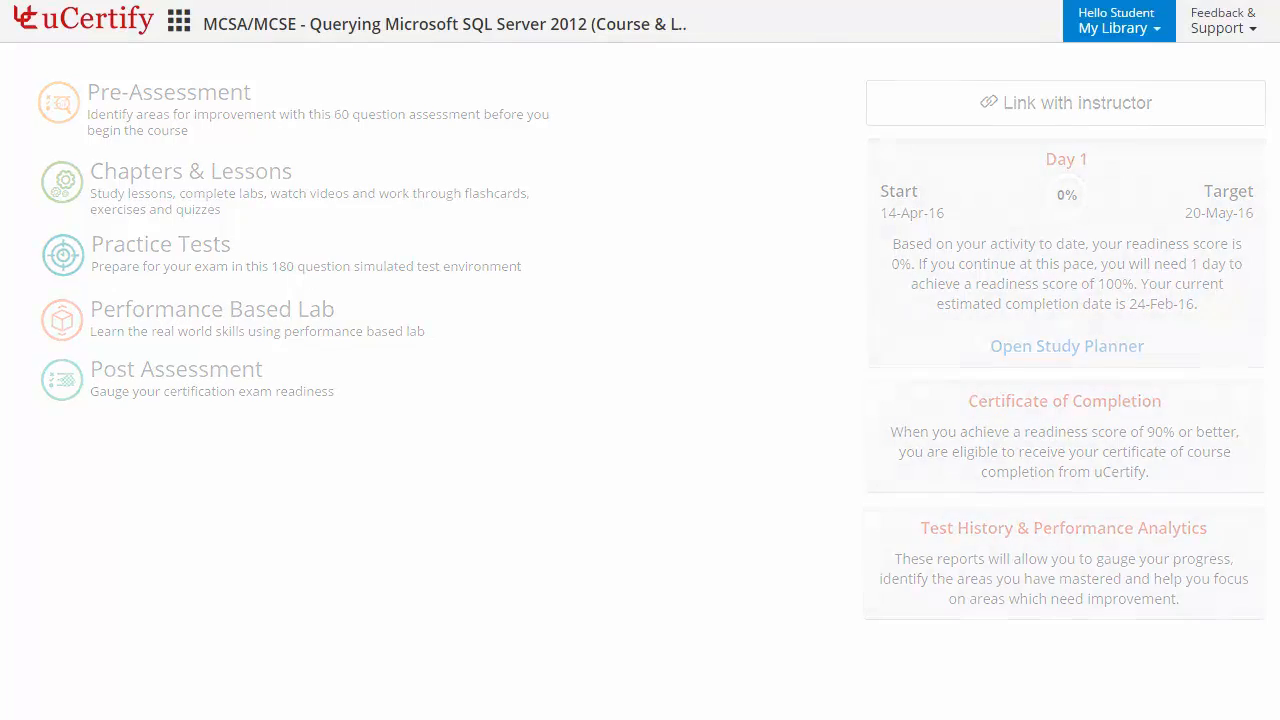
Start the pre-assessment and drag a data type onto its matching category
left_click(168, 91)
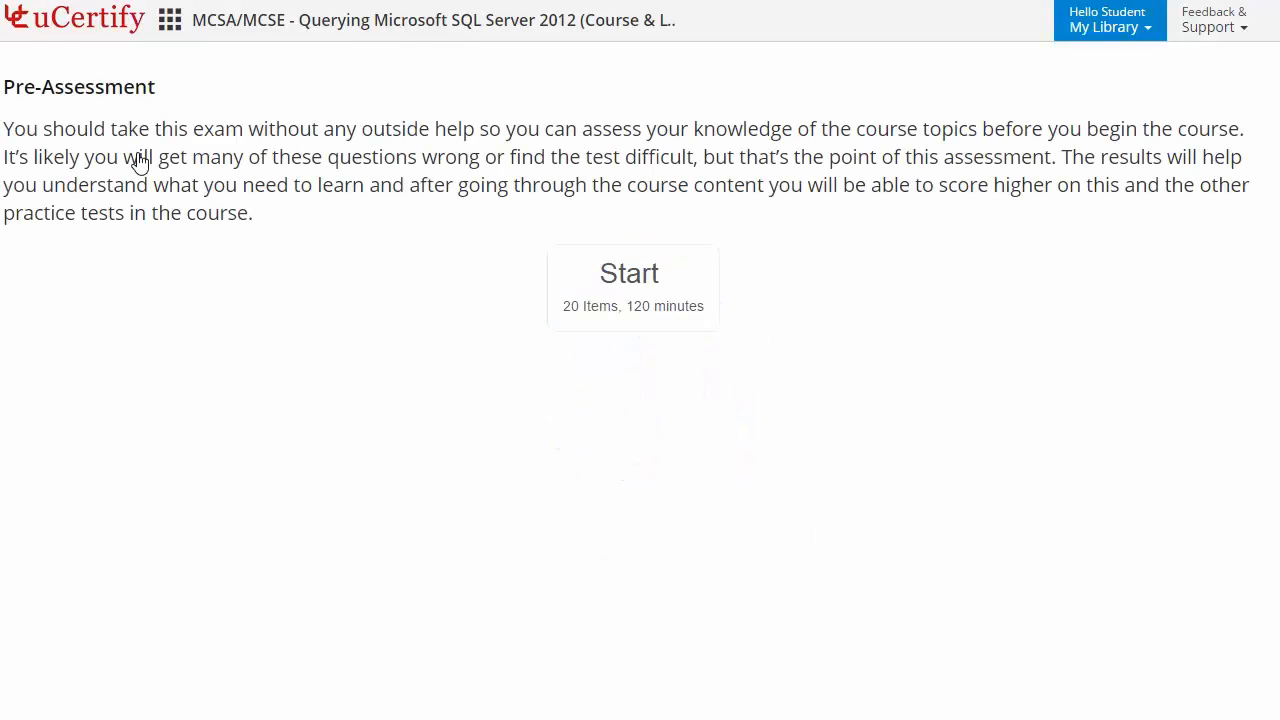
left_click(629, 272)
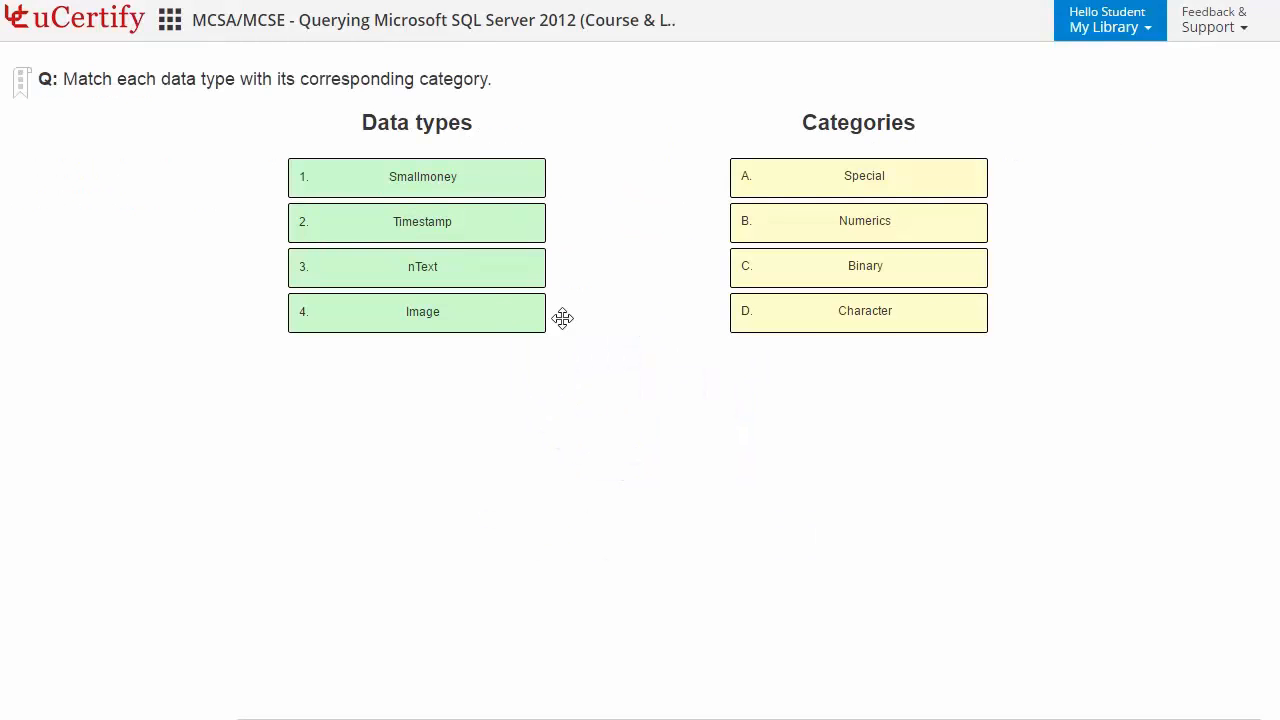
left_click_drag(546, 311, 730, 176)
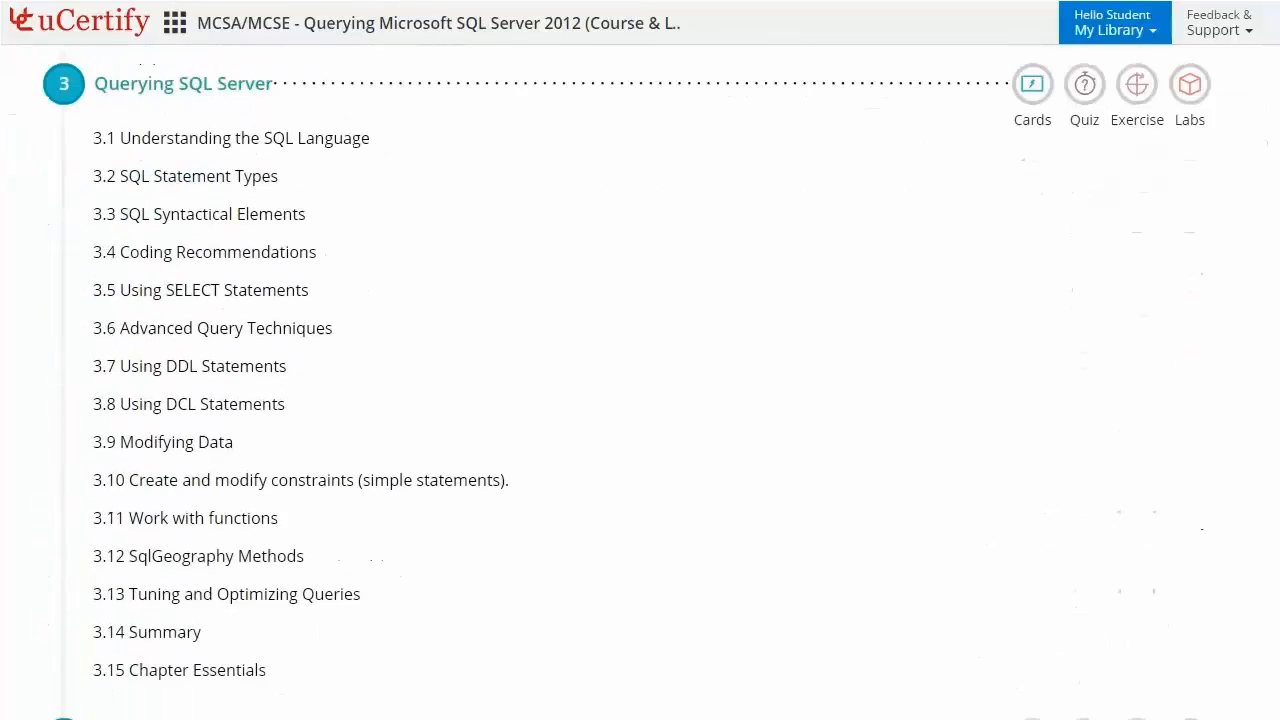
Scroll down through the chapter list toward the activities
scroll("down", 3)
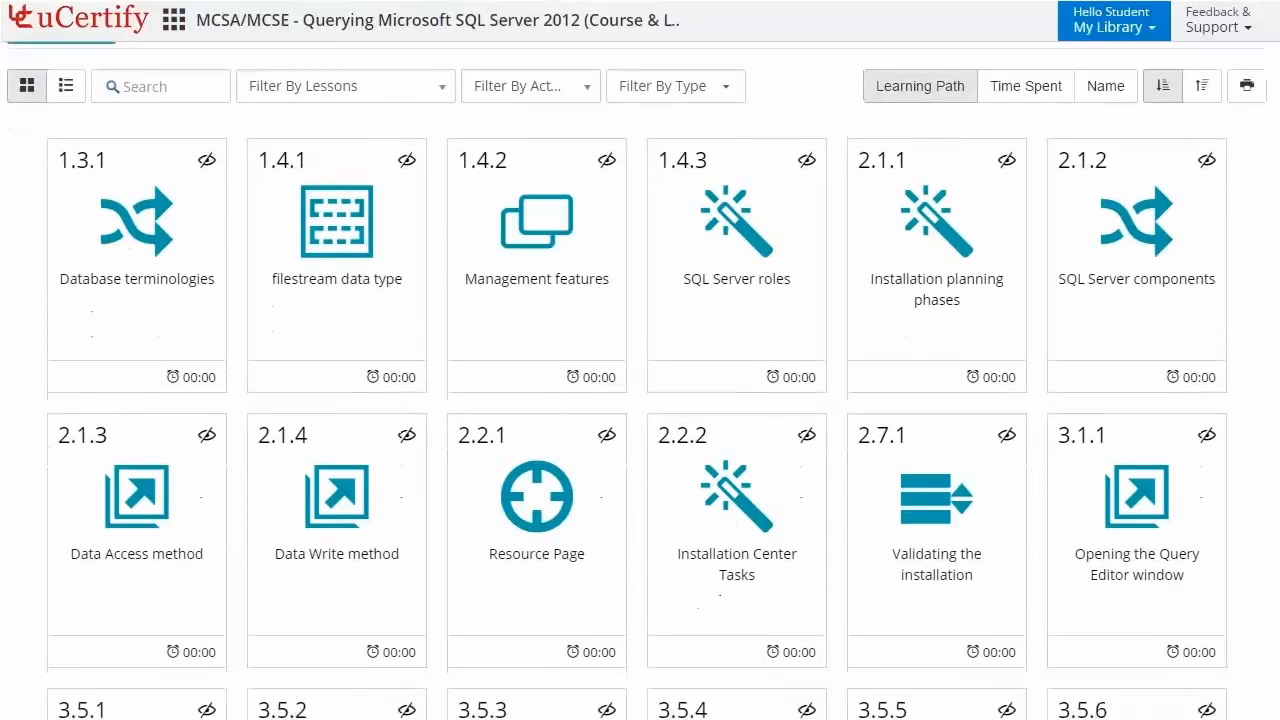
Assign Analysis or Decision Support and ETL to the first two role descriptions
scroll("down", 3)
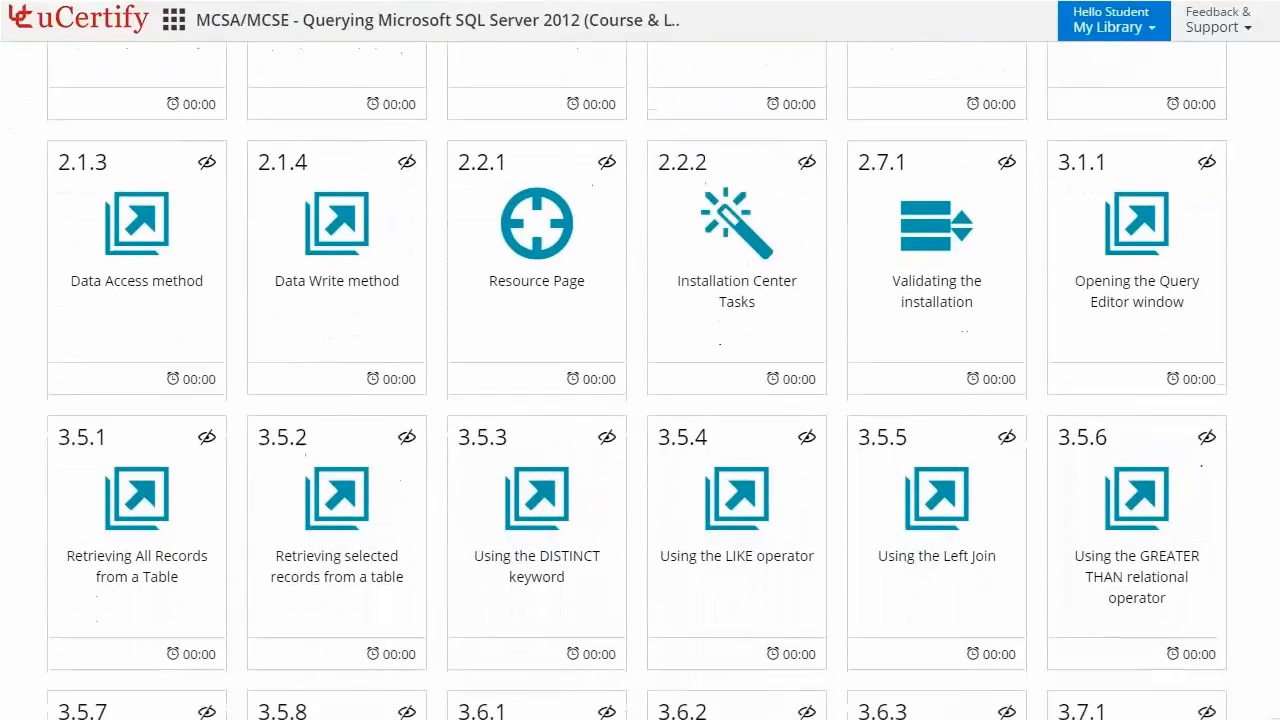
scroll("down", 3)
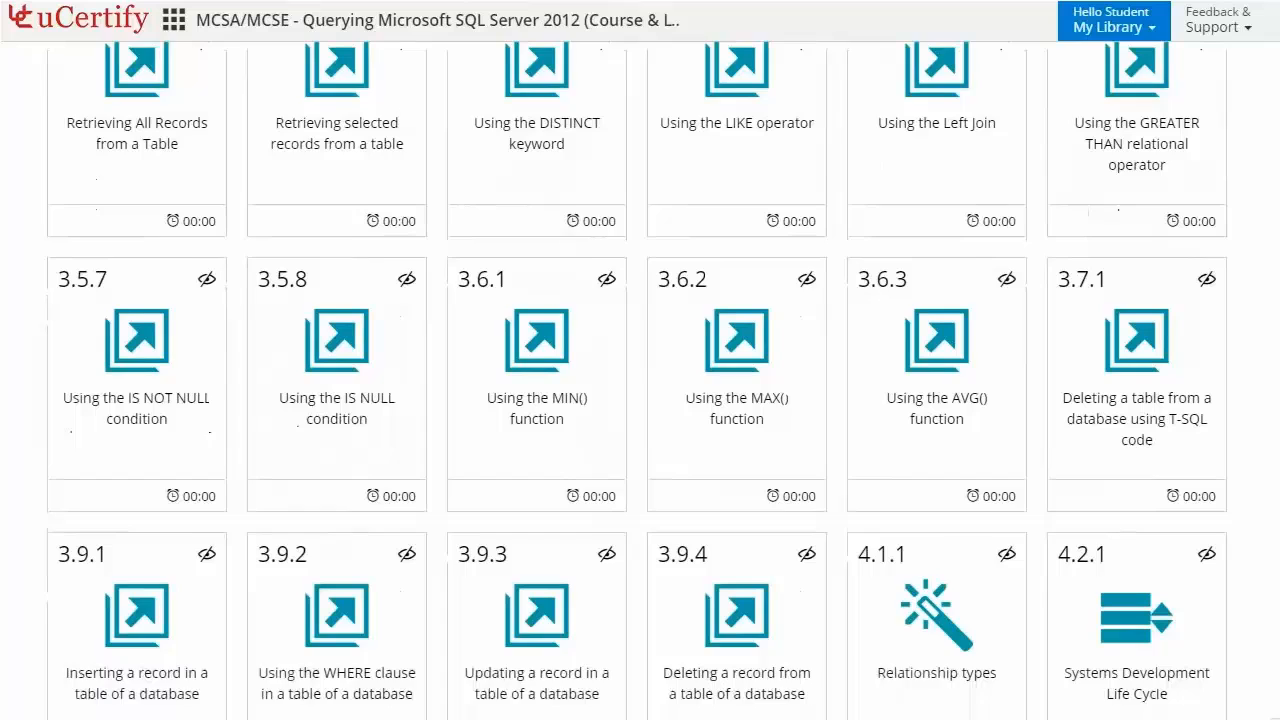
scroll("down", 3)
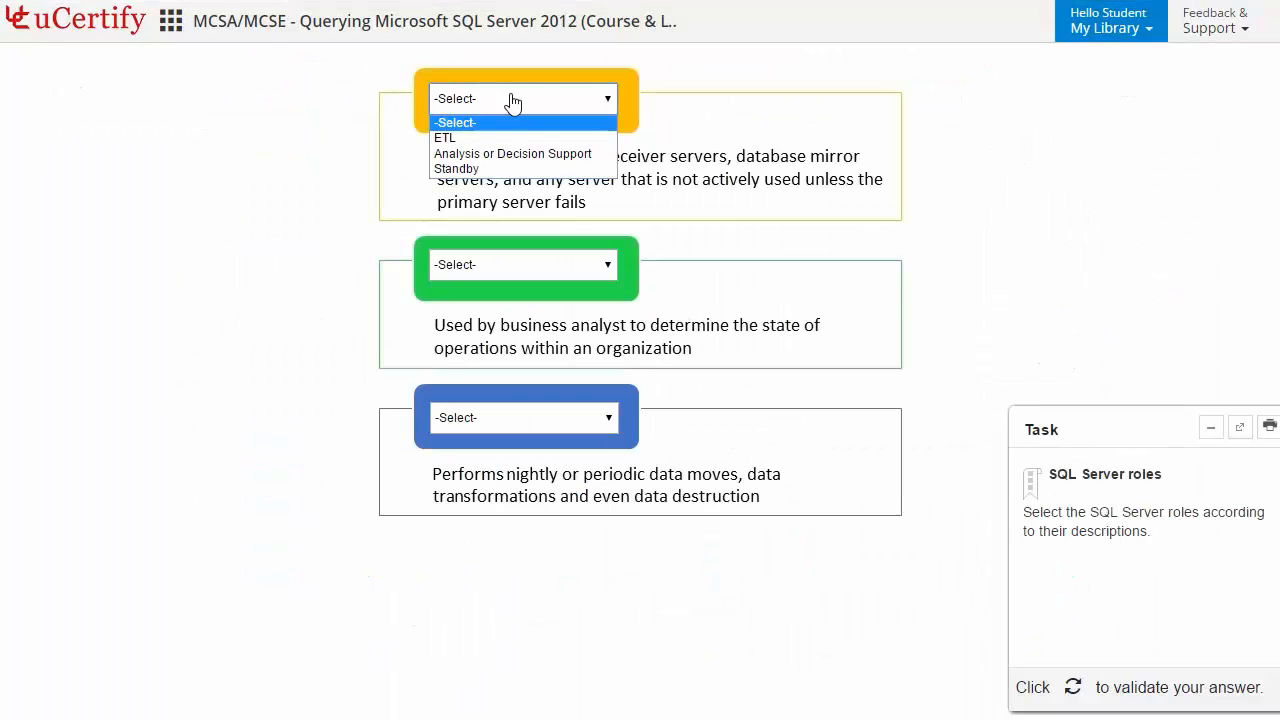
left_click(512, 153)
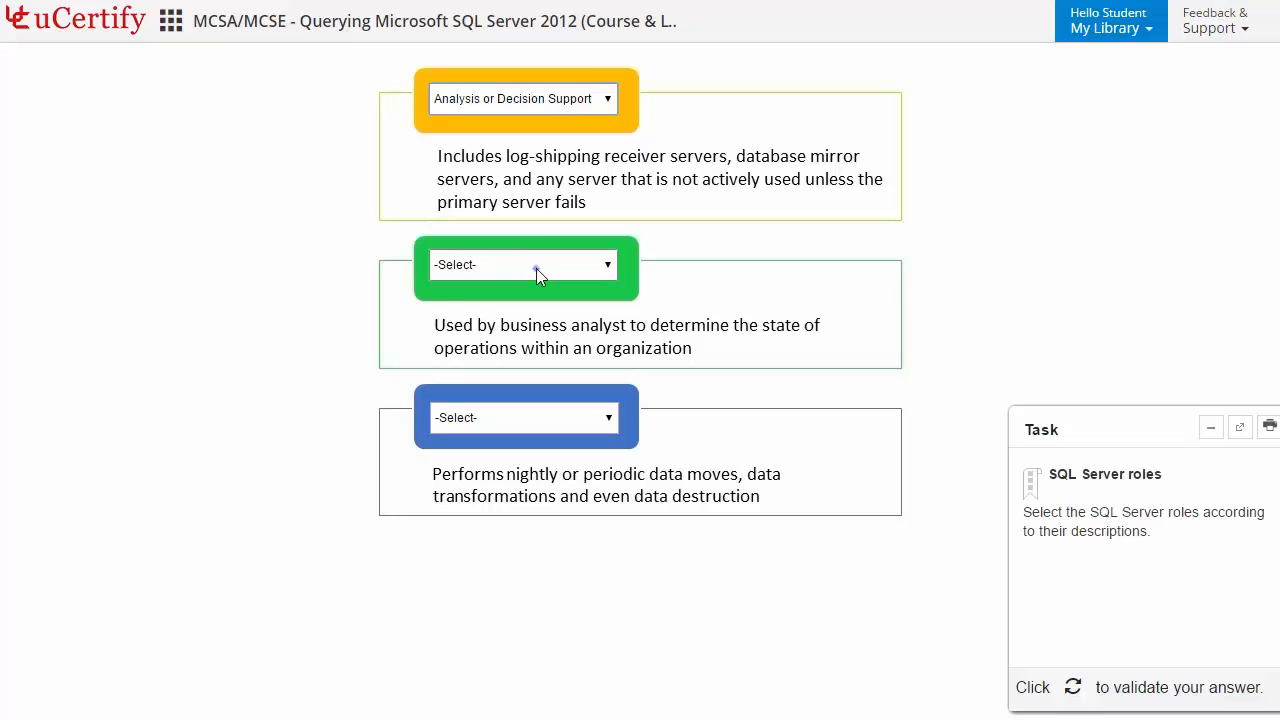
left_click(525, 264)
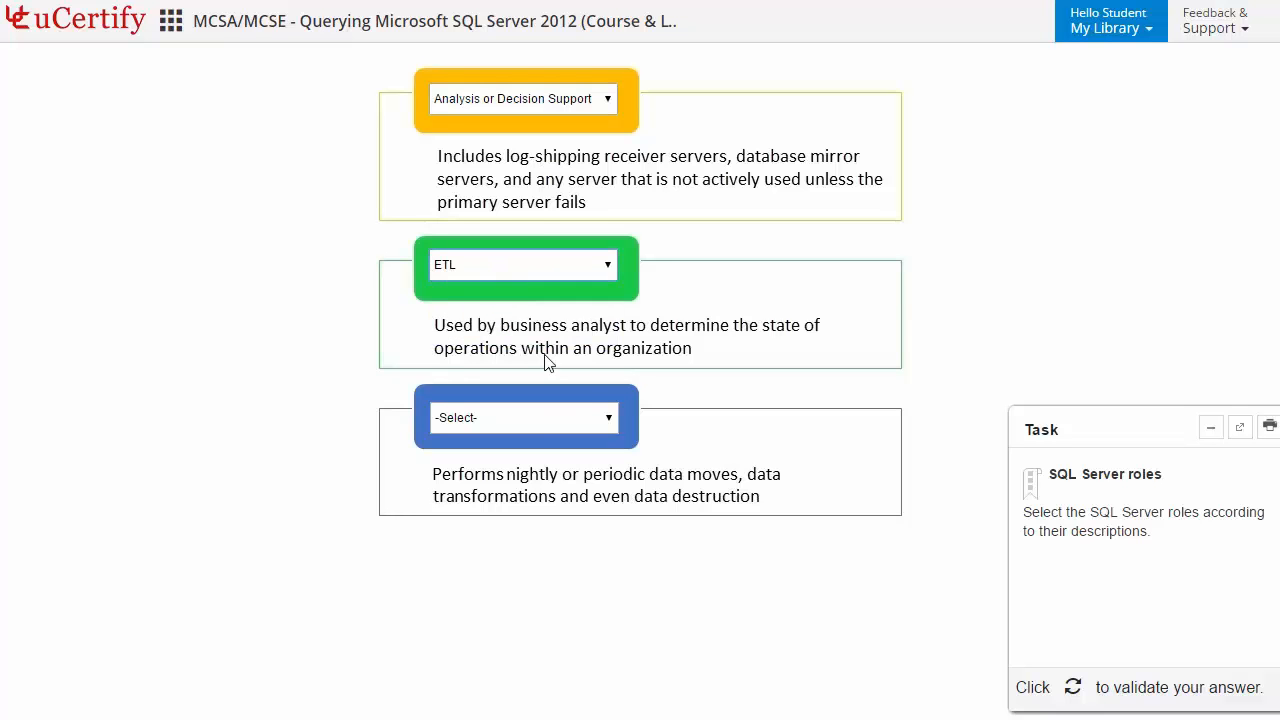
left_click(526, 417)
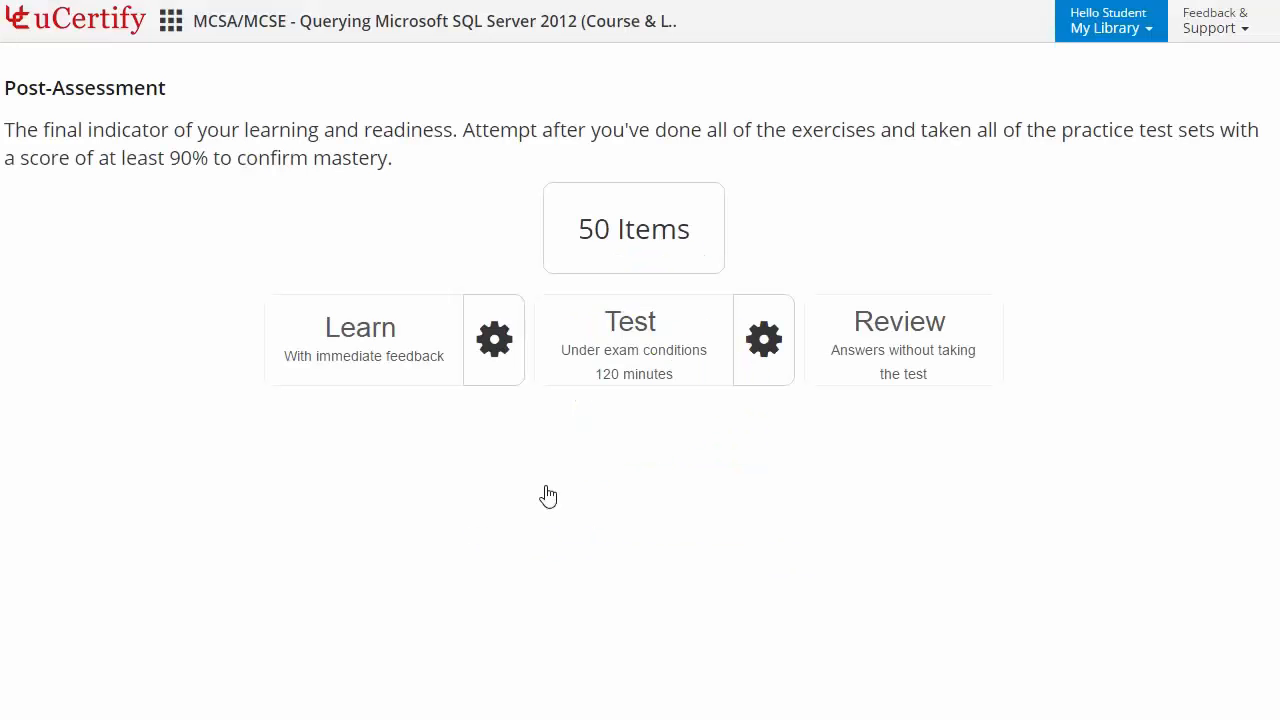
mouse_move(642, 372)
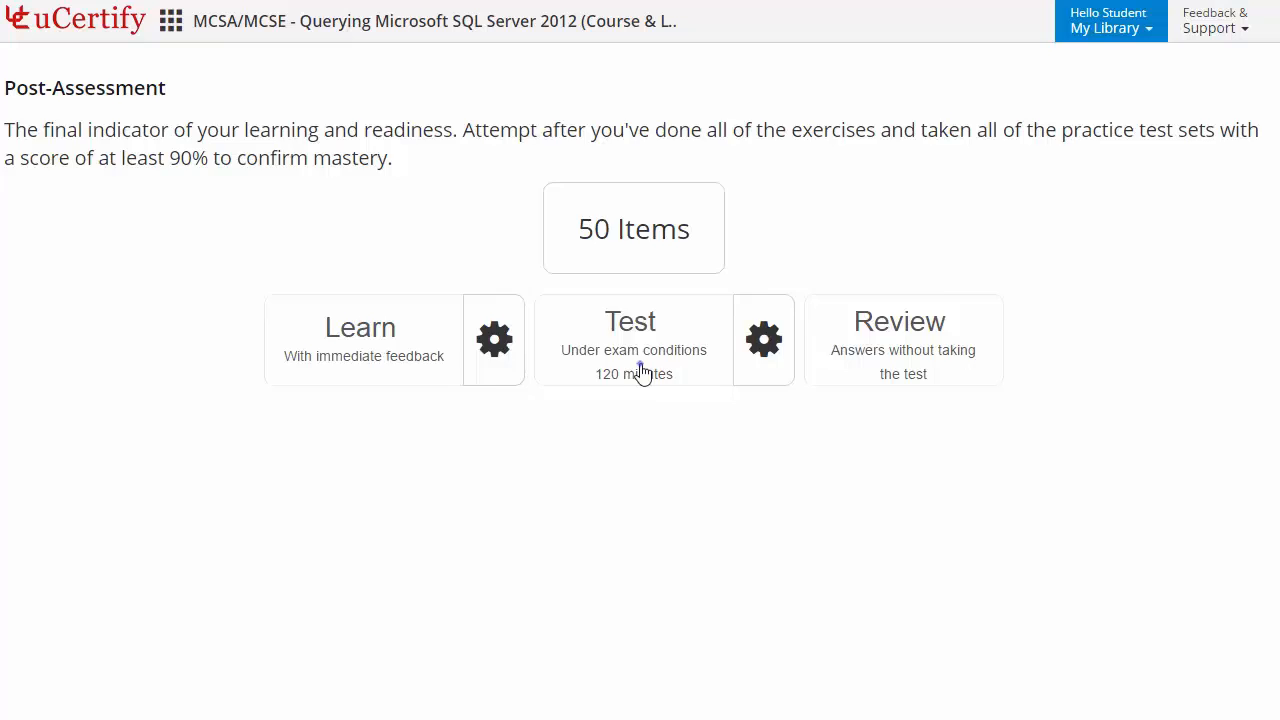
Start the timed post-assessment Test
left_click(630, 335)
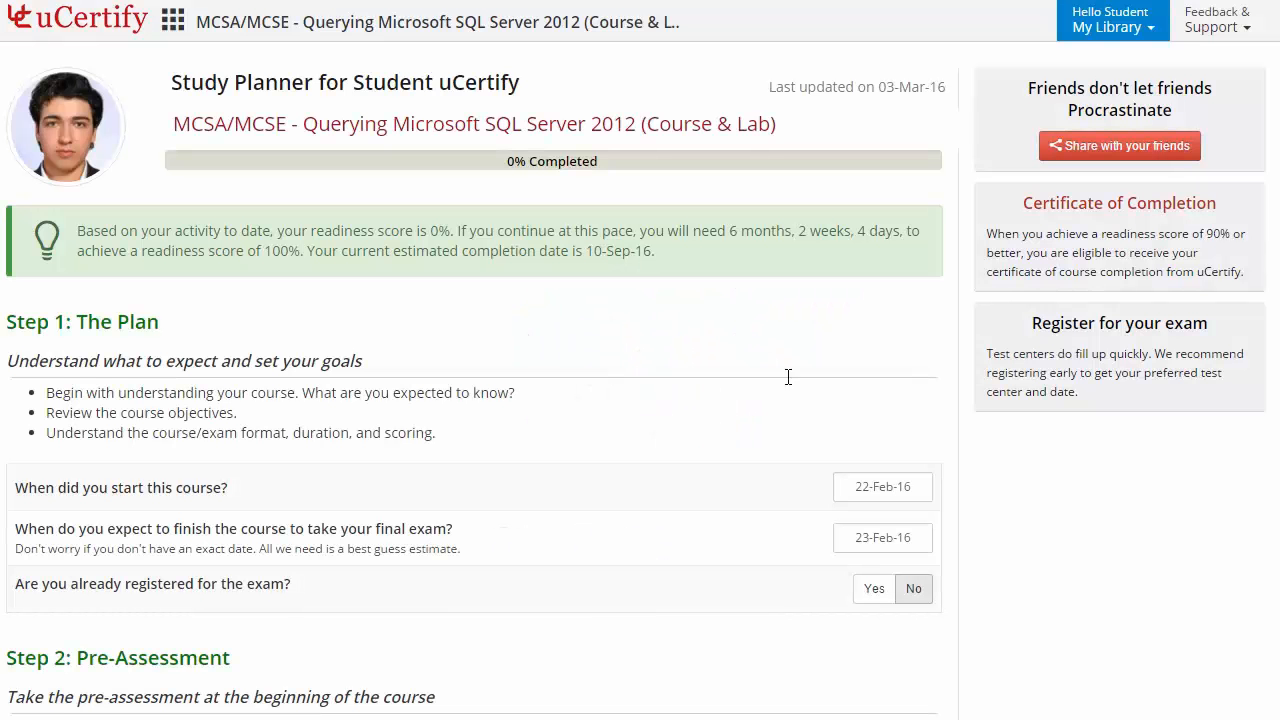
Set the study plan start date to 14-Apr-16 and finish date to 20-May-16
left_click(883, 486)
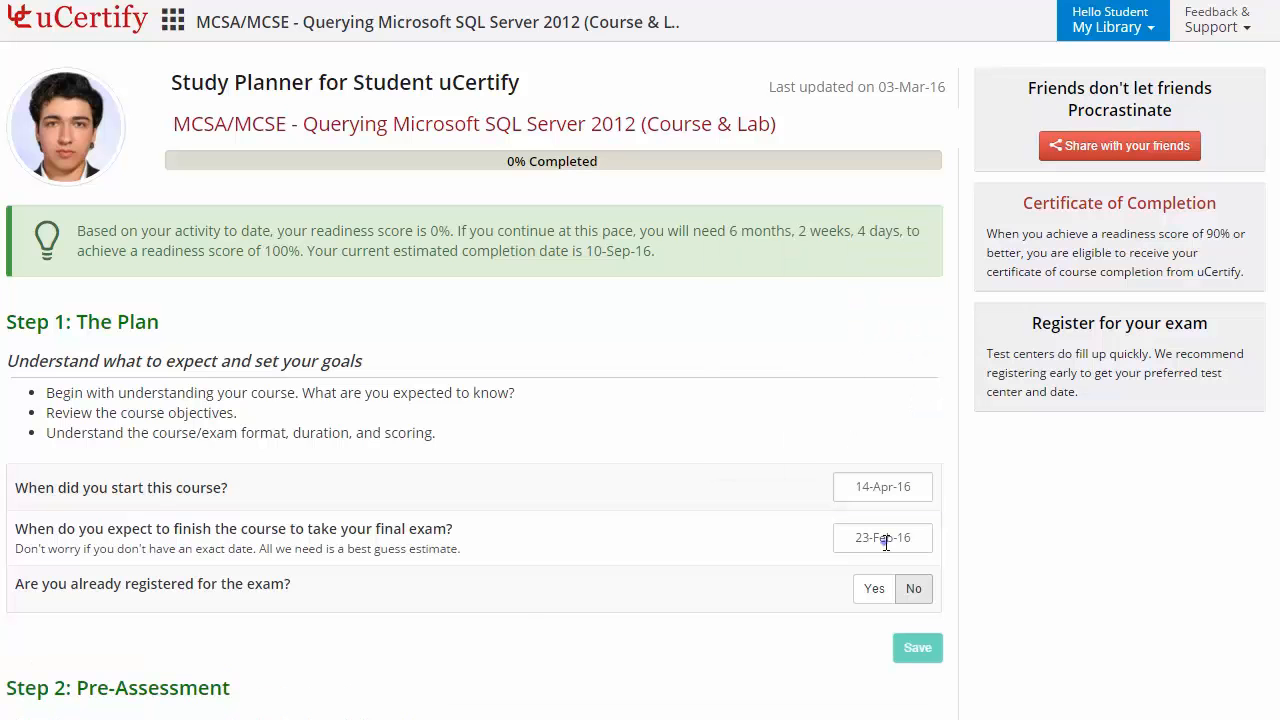
left_click(882, 538)
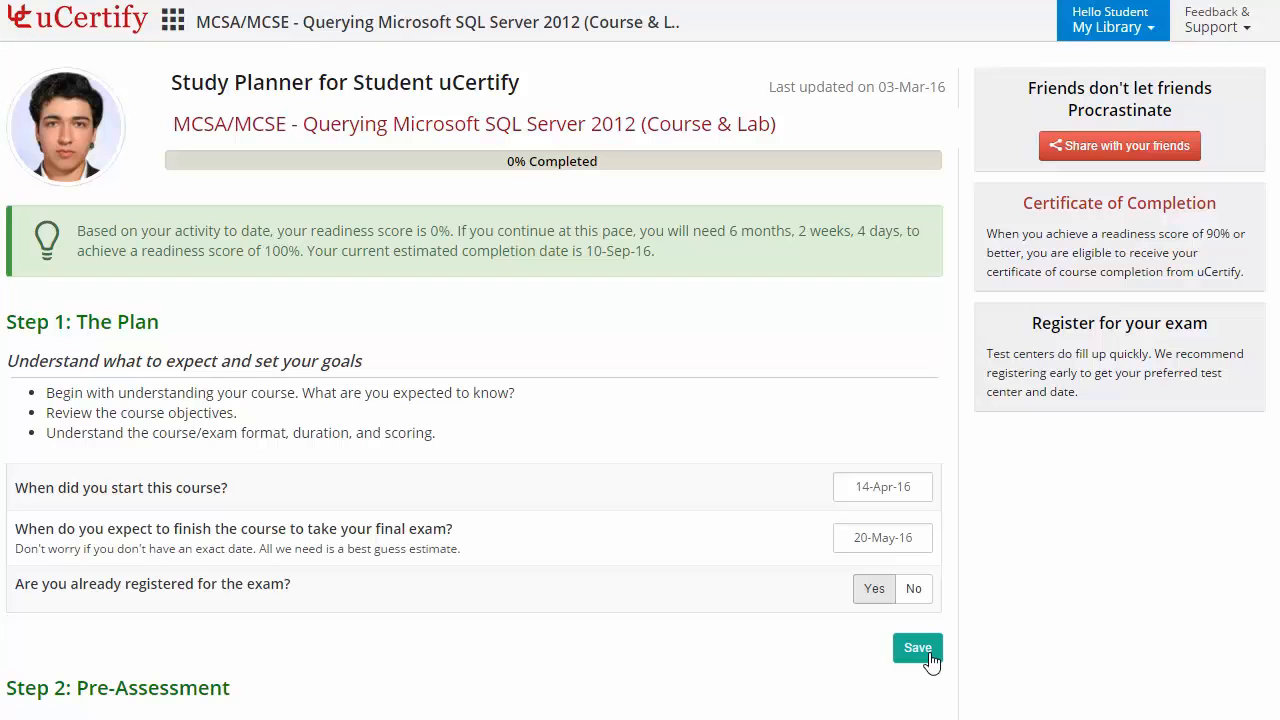
mouse_move(1116, 160)
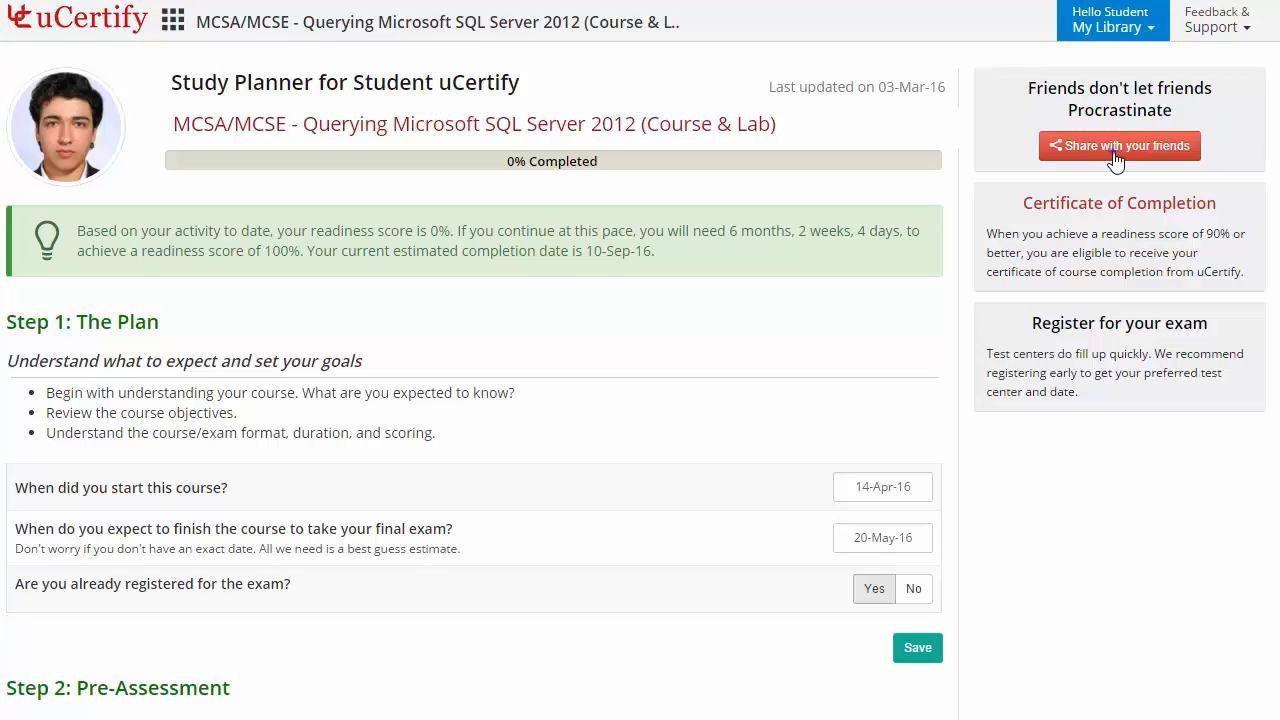
left_click(1119, 145)
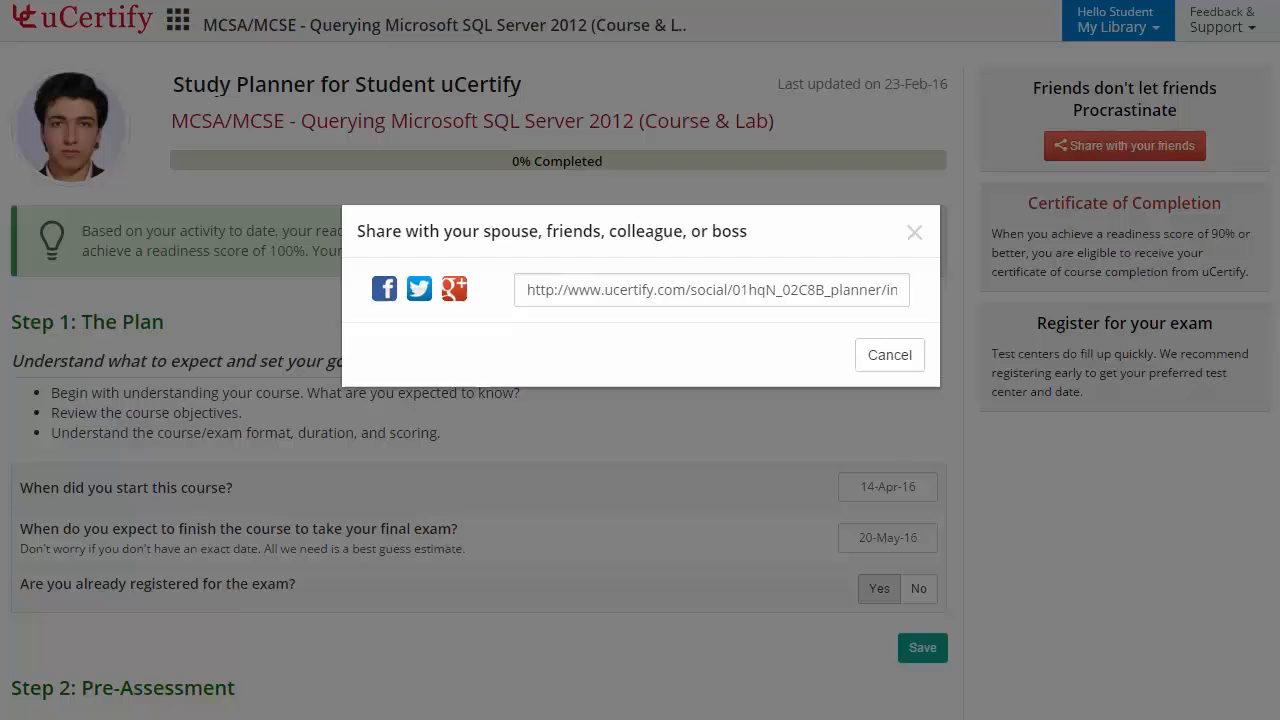
left_click(889, 354)
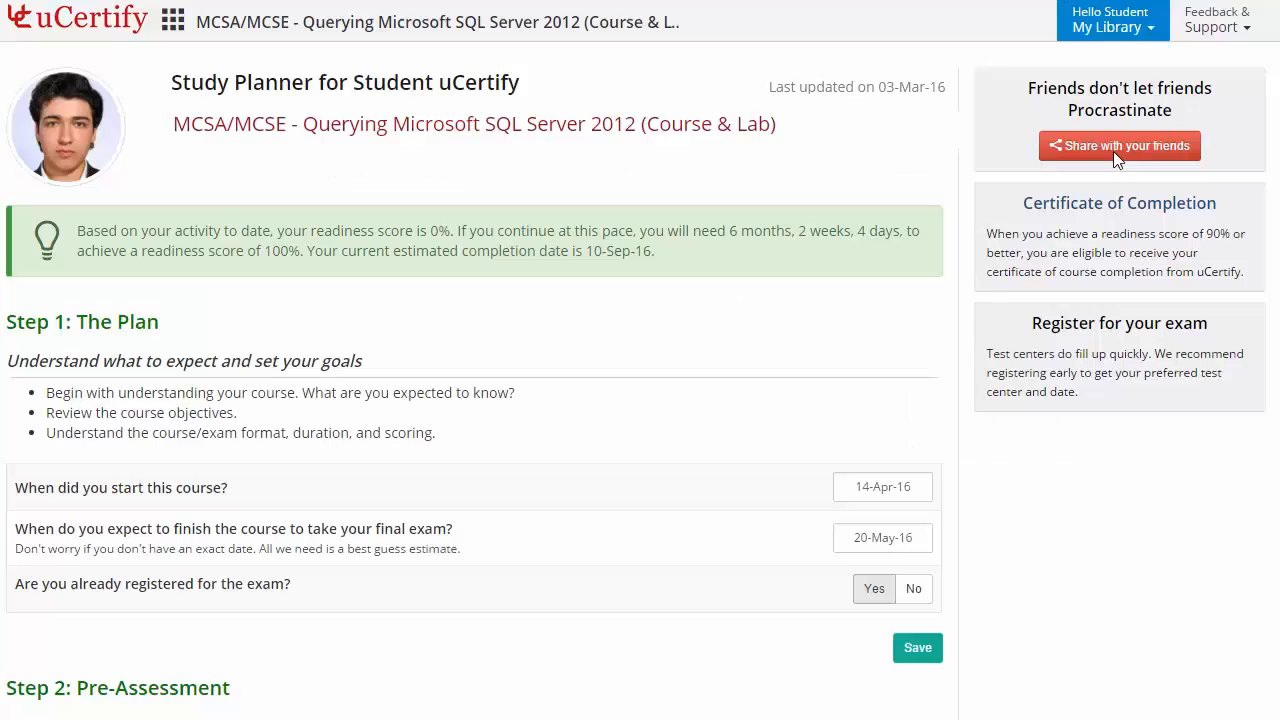